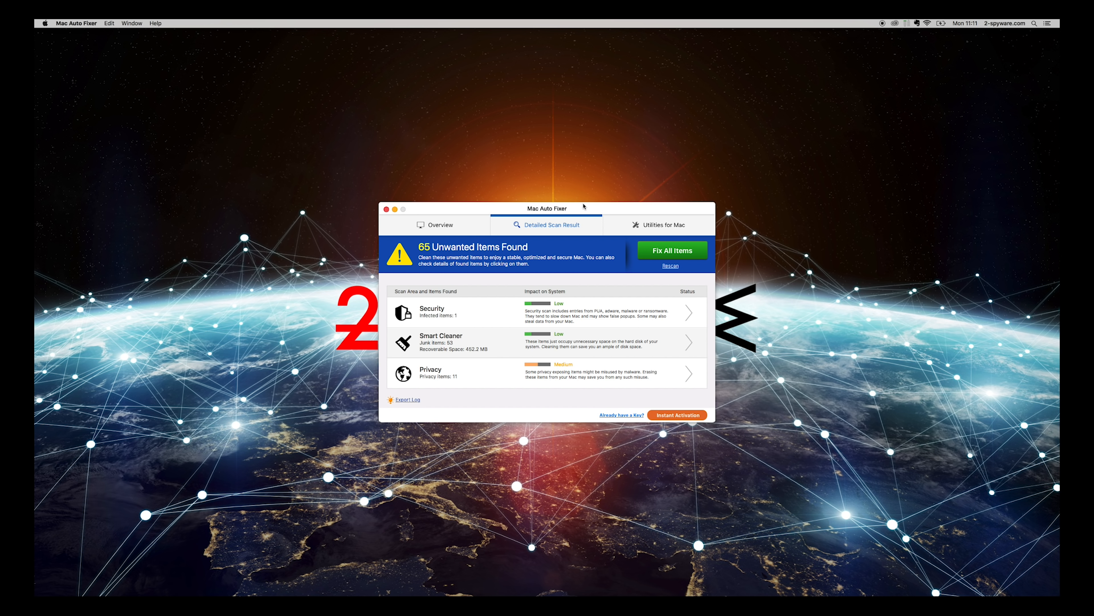
pyautogui.moveTo(502, 203)
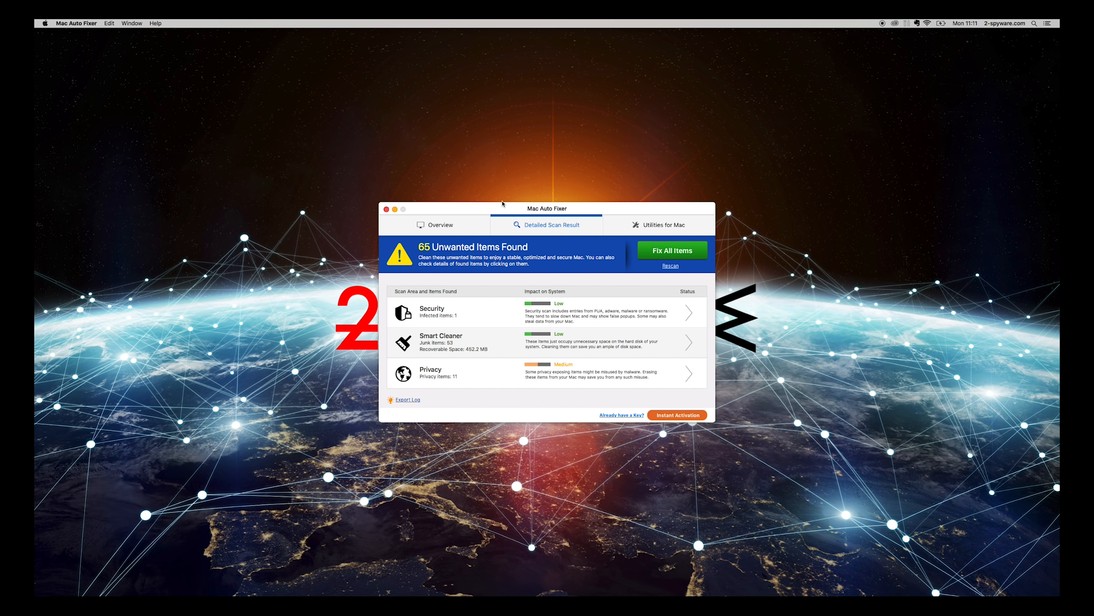
pyautogui.moveTo(501, 207)
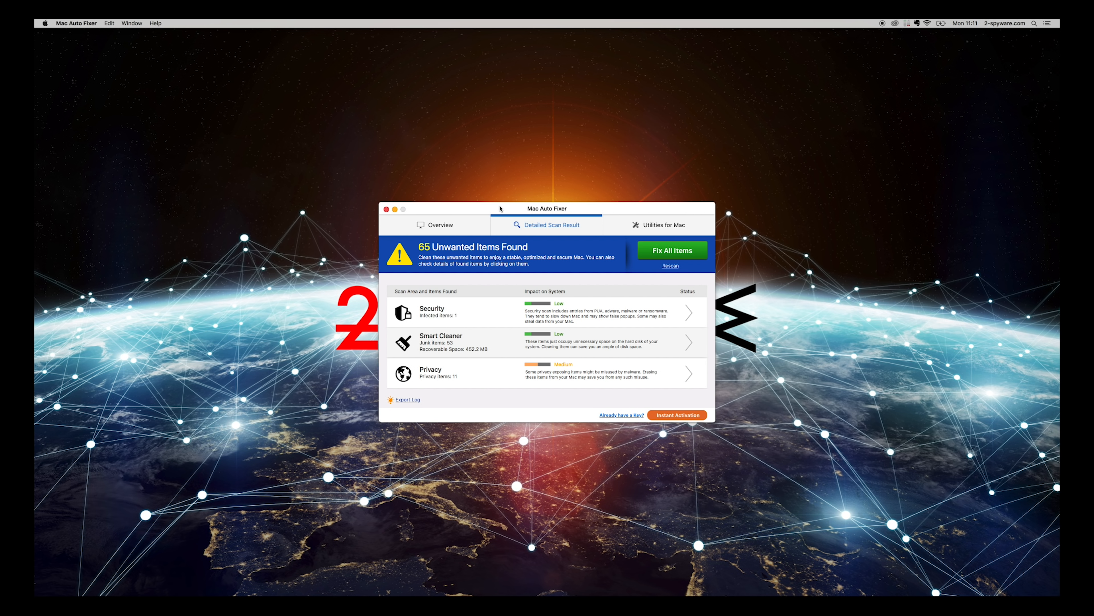
# - Show the Applications folder in a new Finder window
pyautogui.click(384, 208)
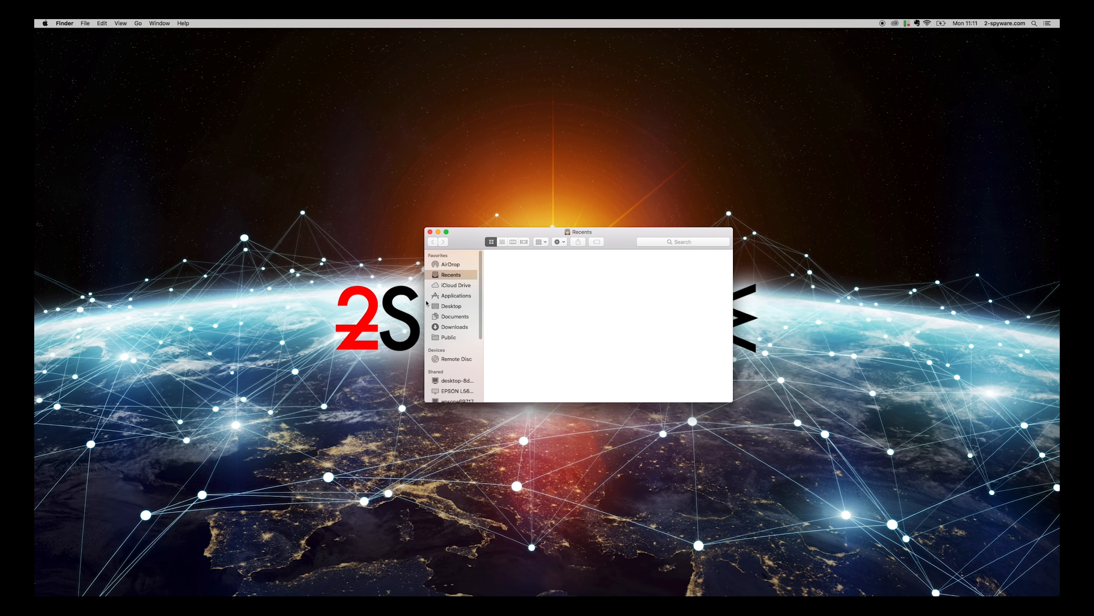
pyautogui.click(454, 295)
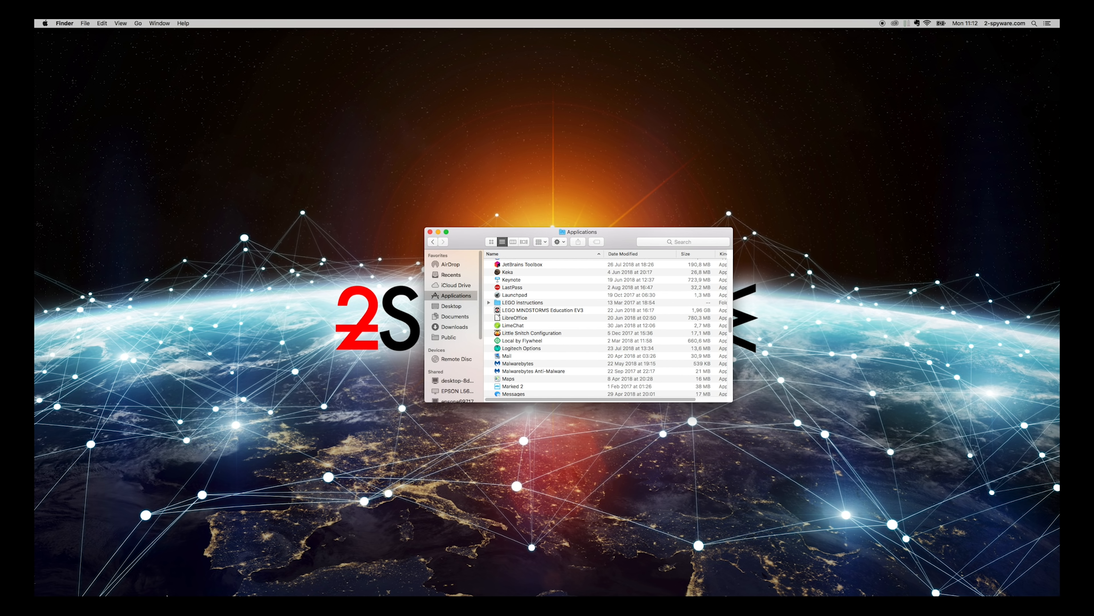
# - Go to the ~/Library/Application Support folder via Go to Folder
pyautogui.rightClick(171, 581)
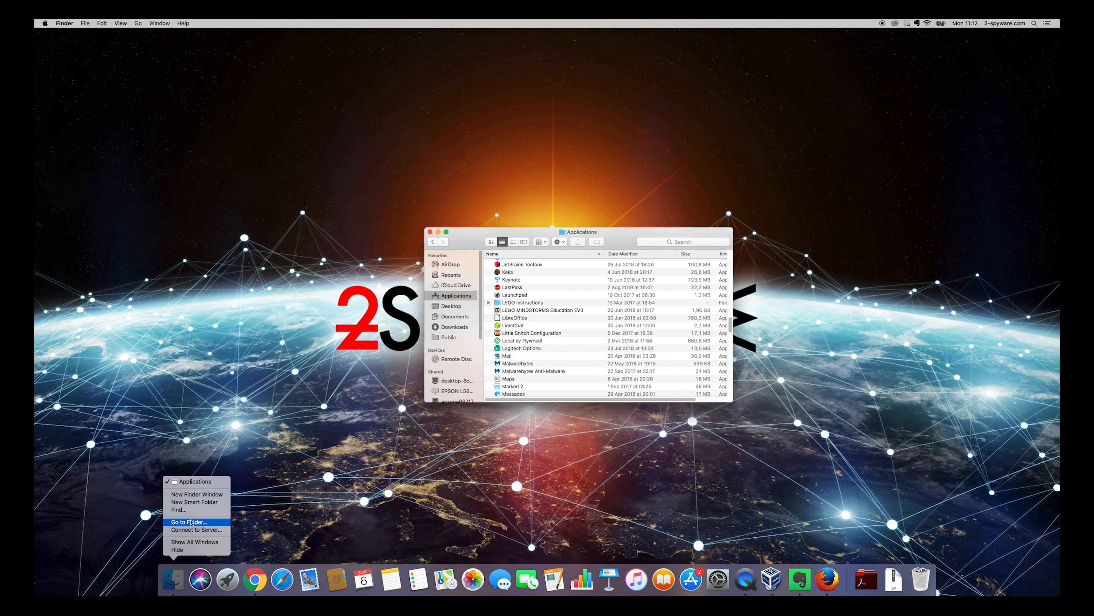
pyautogui.click(187, 522)
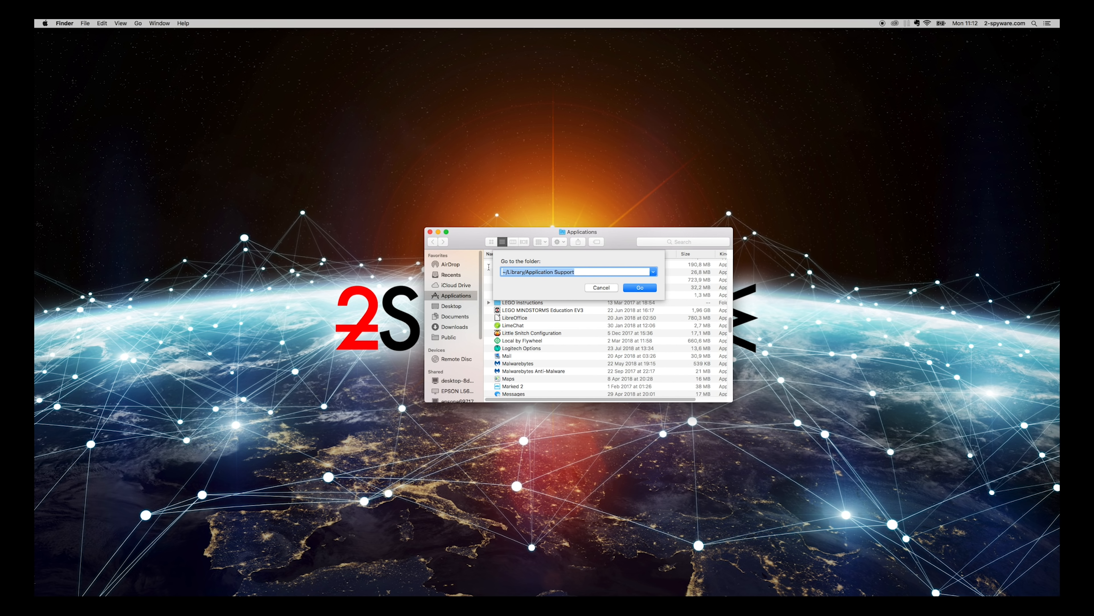
pyautogui.click(613, 272)
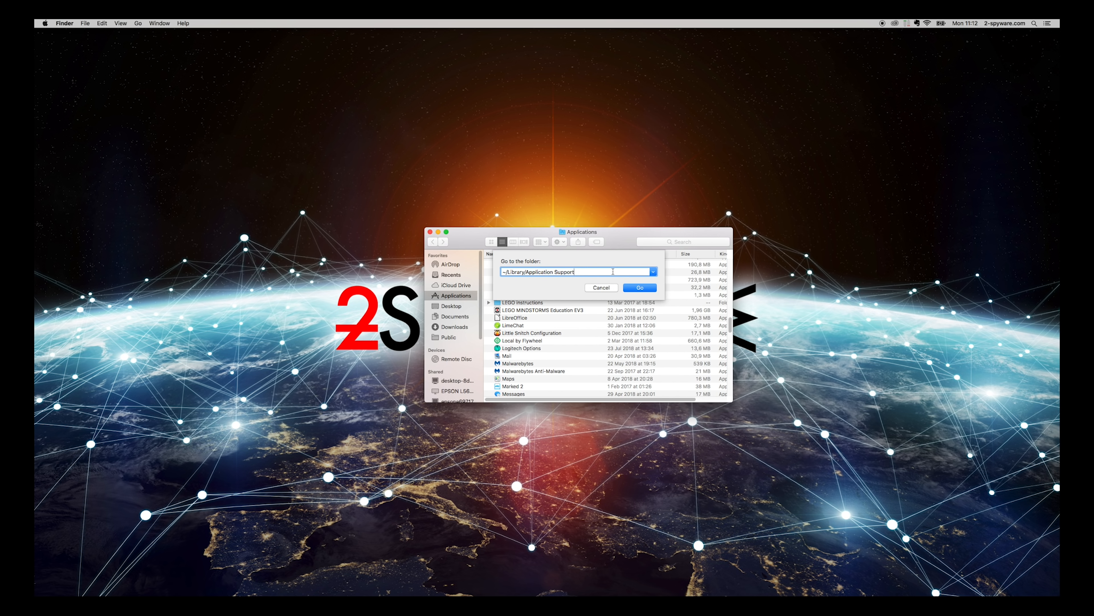
pyautogui.click(638, 287)
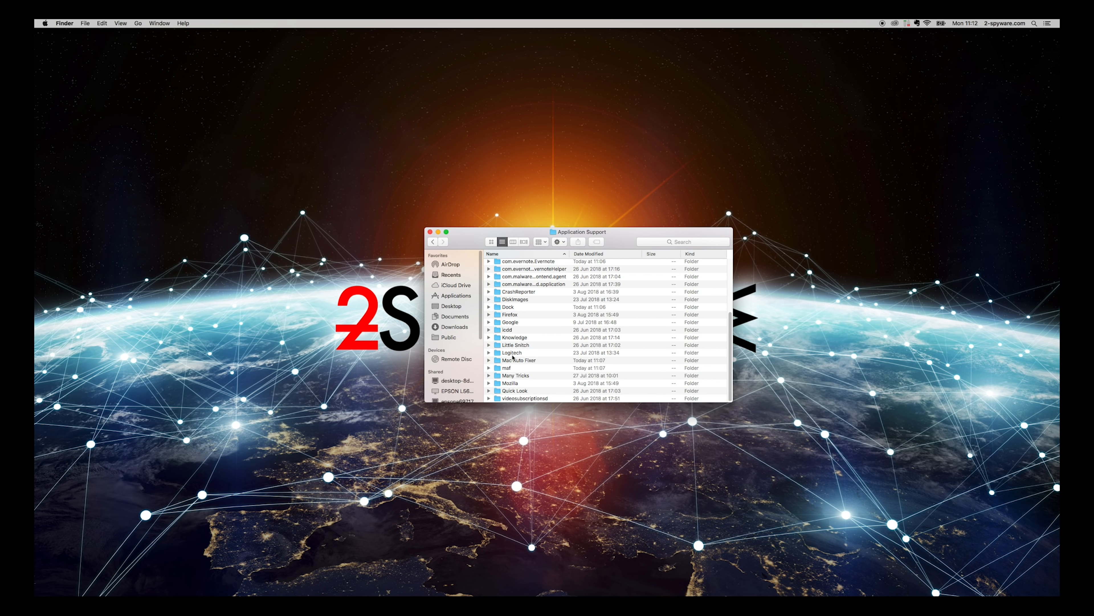
# - Move the Mac Auto Fixer folder to the Trash and choose Empty Trash
pyautogui.click(520, 361)
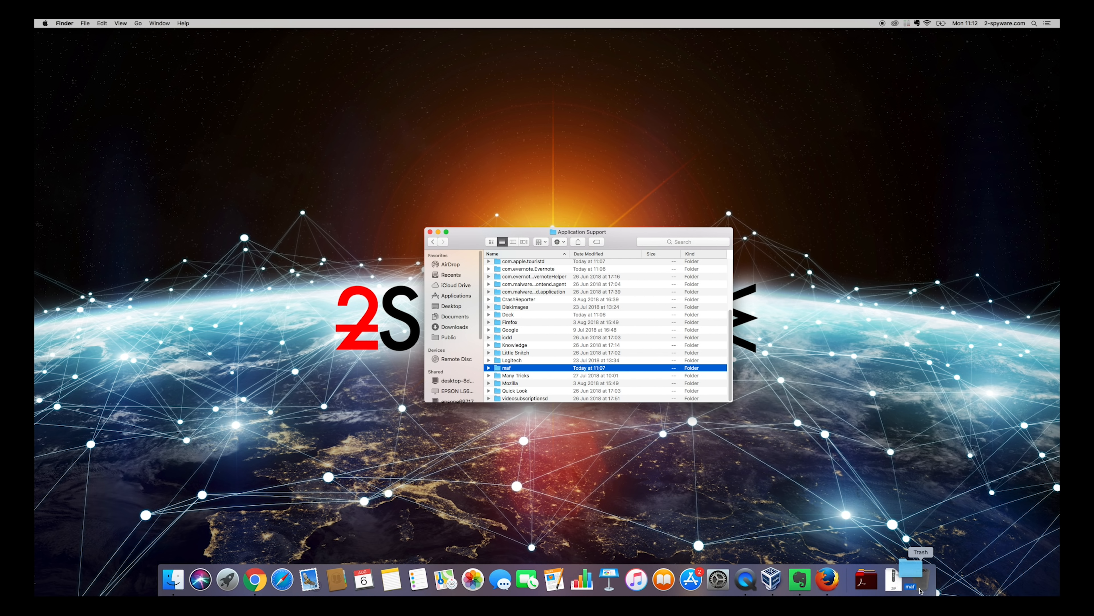
pyautogui.rightClick(922, 580)
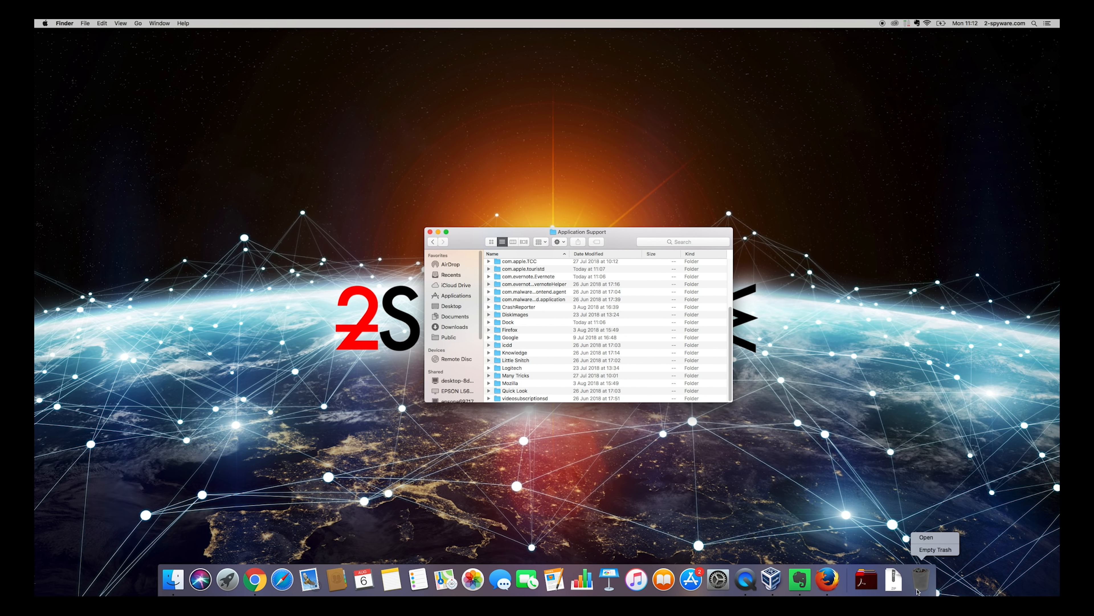
pyautogui.click(936, 550)
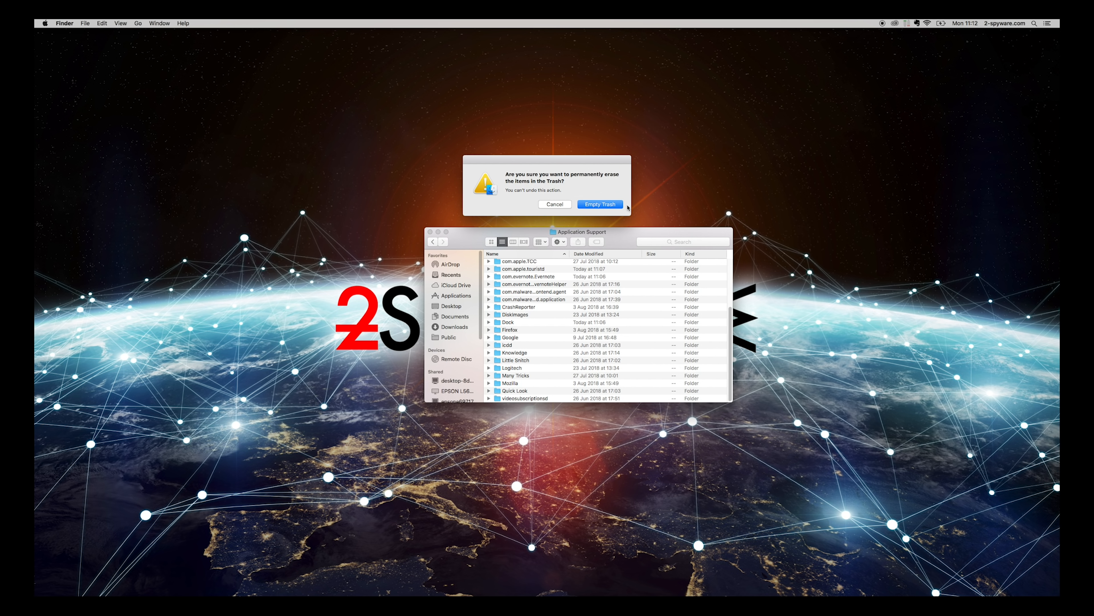